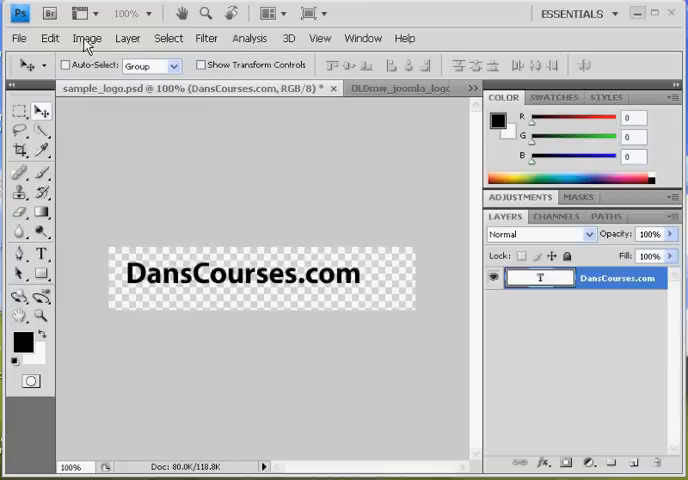
Step: Inspect the image width in Image Size and close it without resizing
click(86, 38)
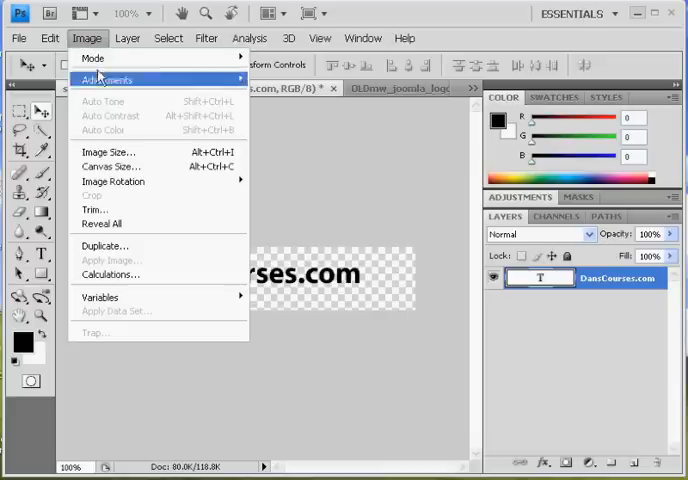
click(108, 152)
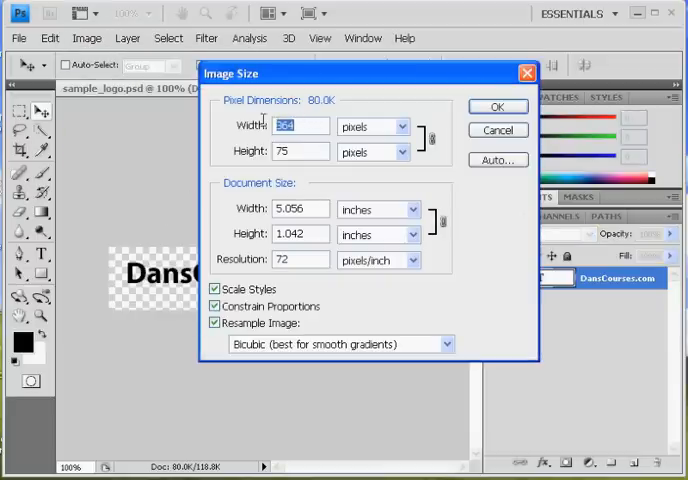
click(298, 152)
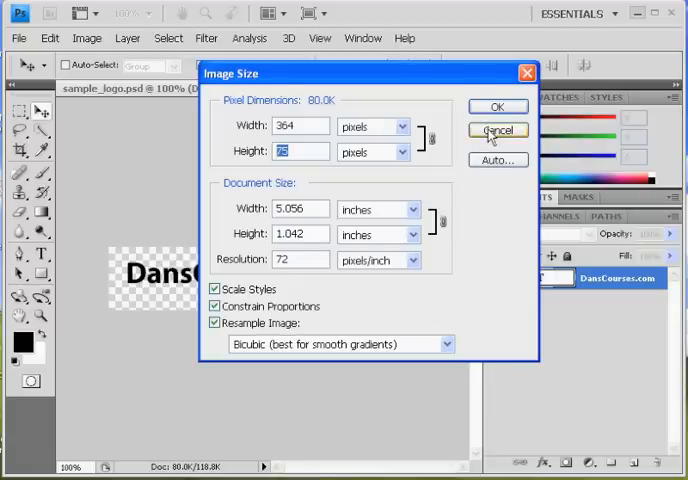
click(497, 131)
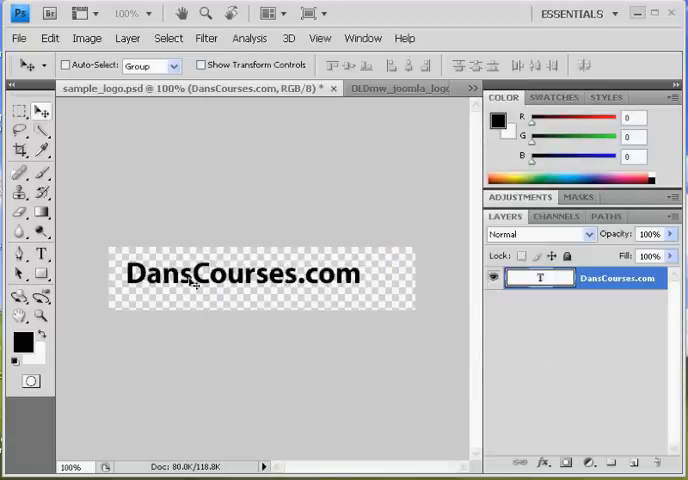
mouse_move(234, 383)
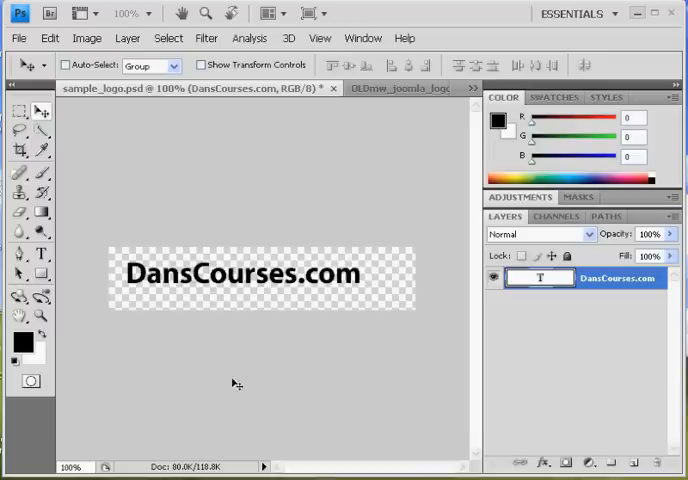
mouse_move(627, 301)
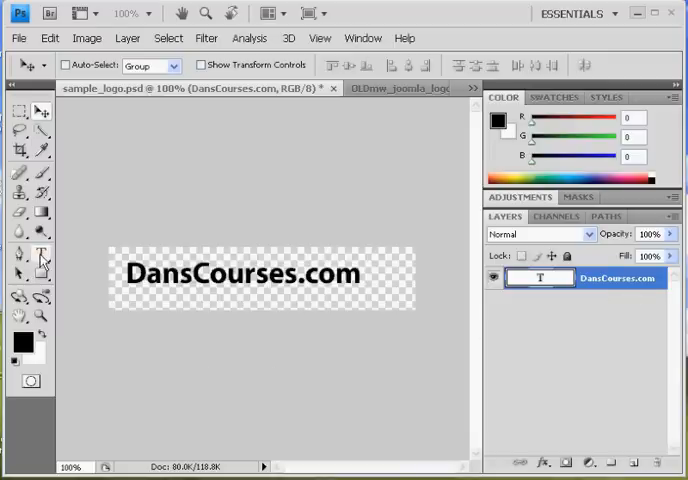
Step: Start editing the DansCourses.com text and review, then close, the Character/Paragraph panel
click(40, 254)
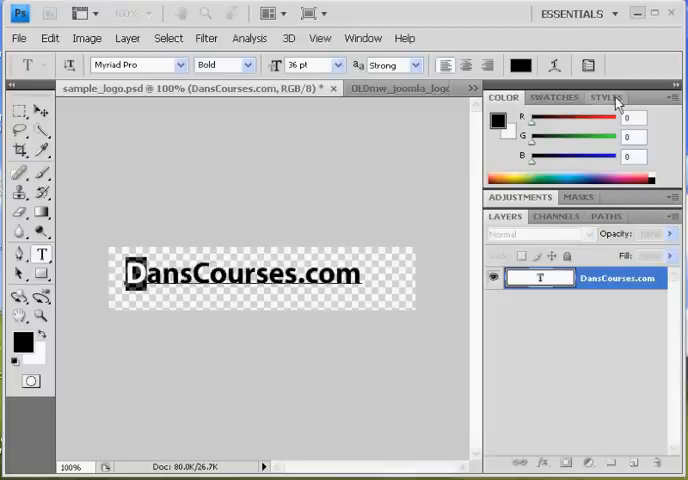
click(589, 64)
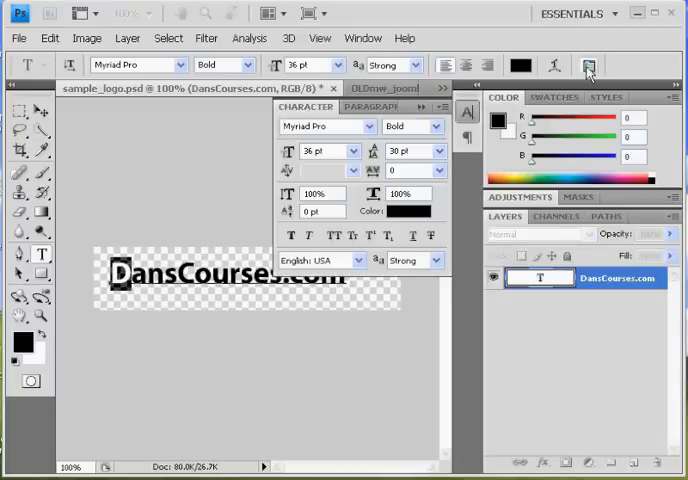
click(589, 65)
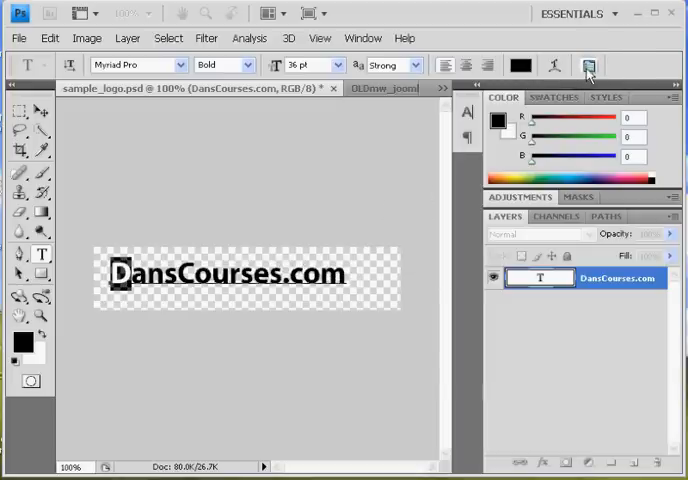
click(588, 64)
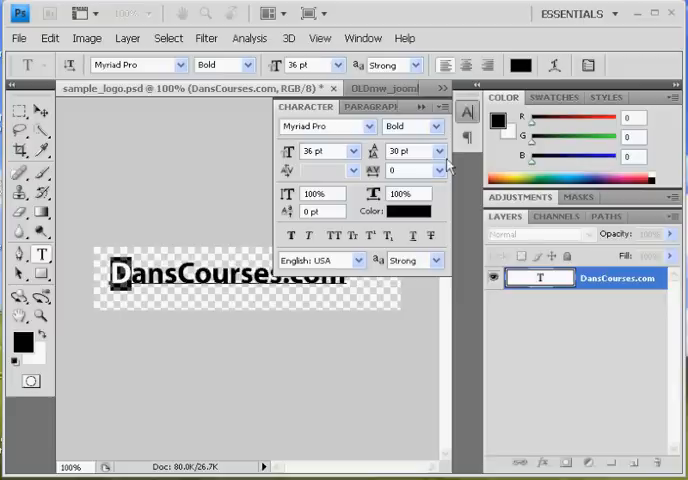
click(439, 151)
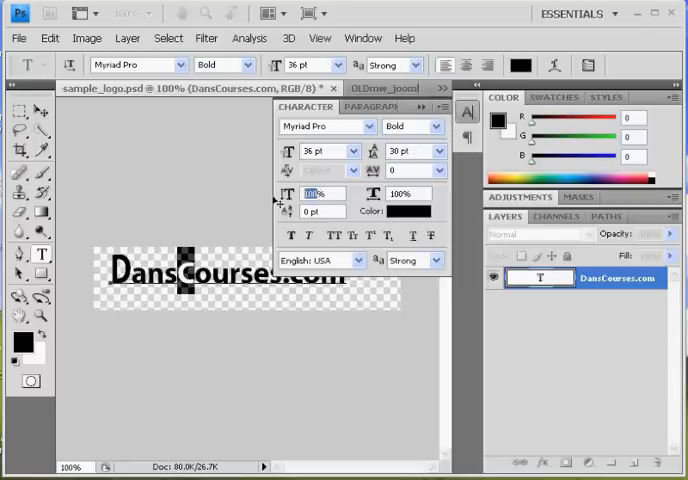
text(140)
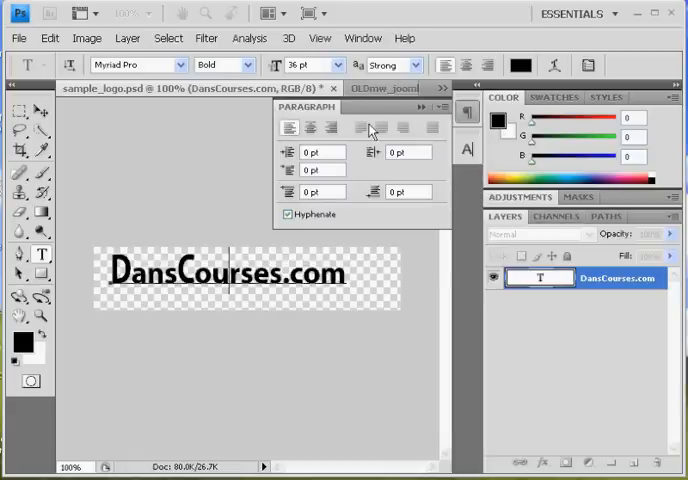
click(469, 111)
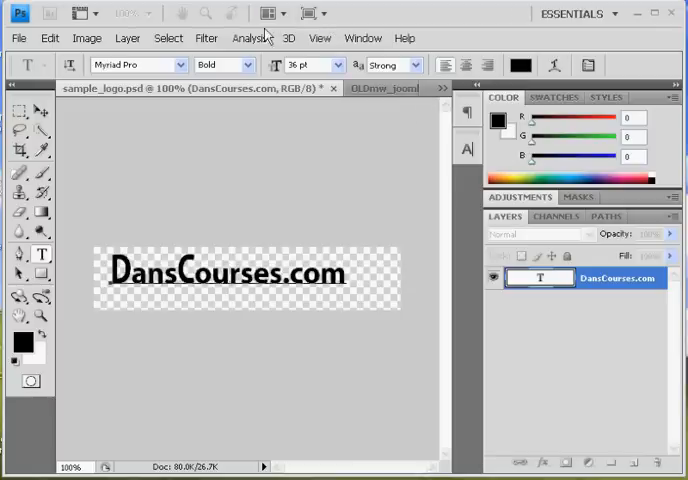
Step: Float the Character panel beside the canvas and return text scaling from 120 to 100%
click(362, 38)
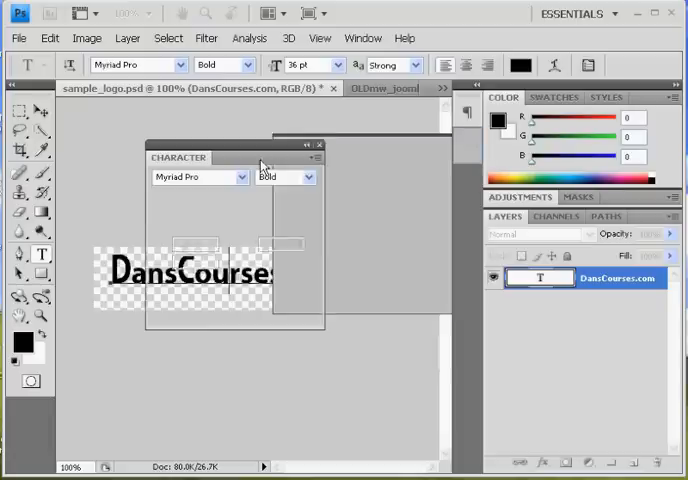
click(320, 145)
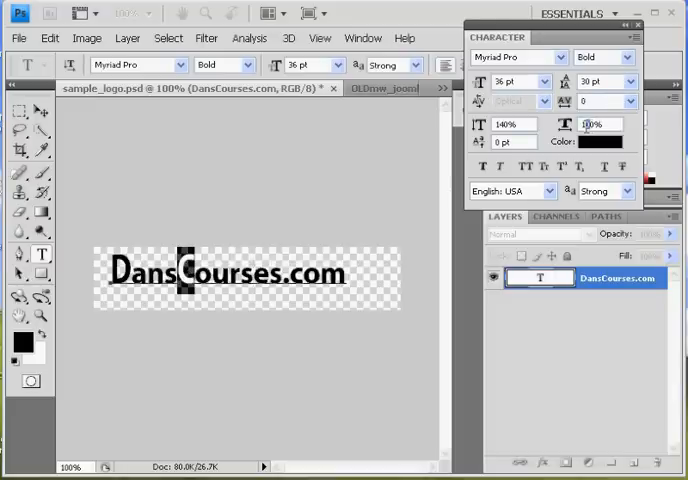
text(120)
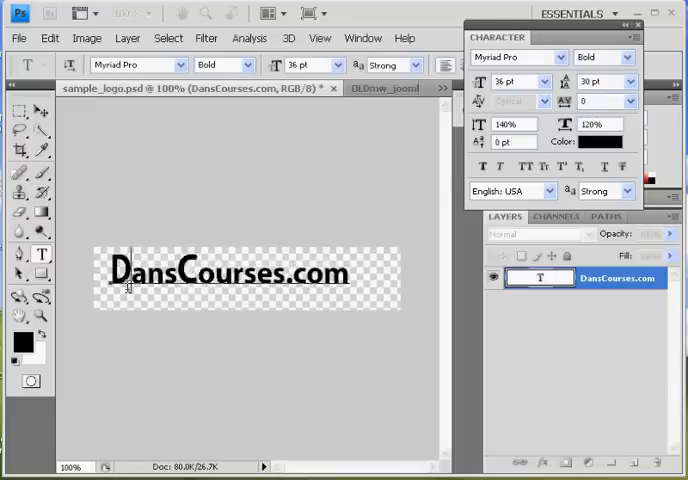
text(100%)
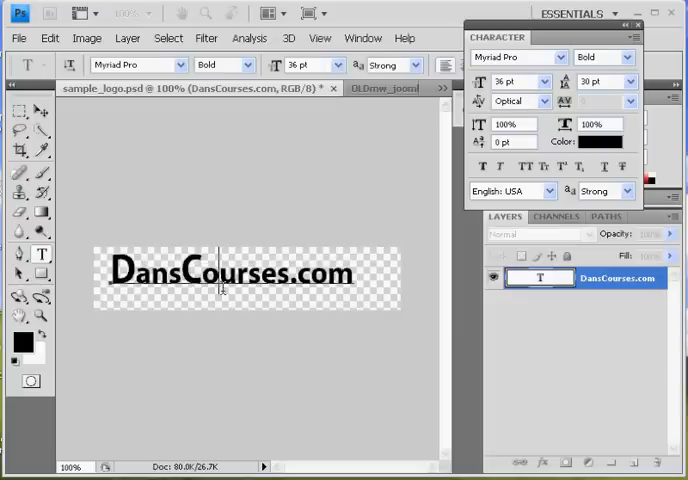
mouse_move(299, 316)
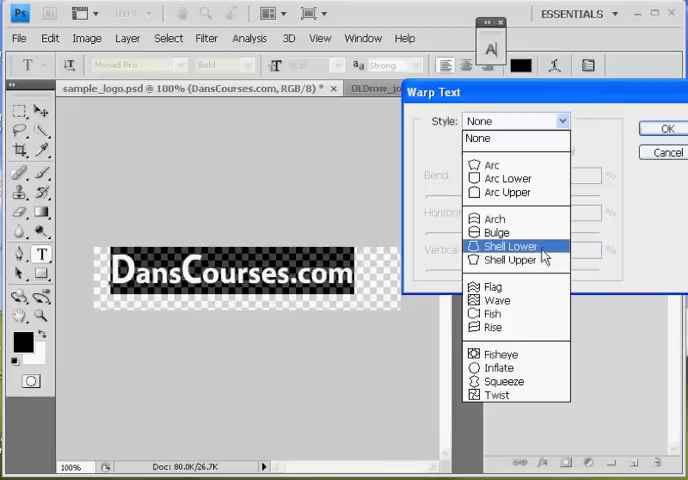
click(496, 353)
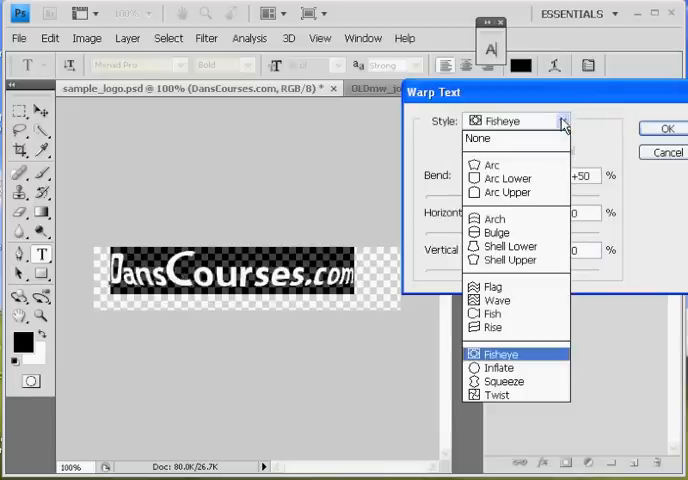
click(491, 165)
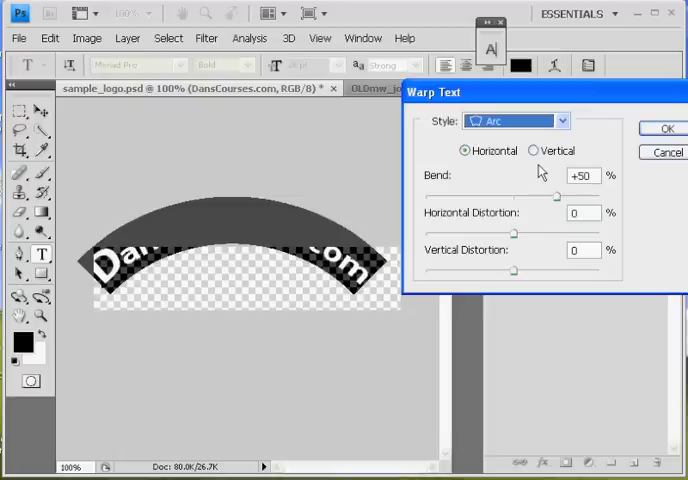
drag(557, 195, 515, 195)
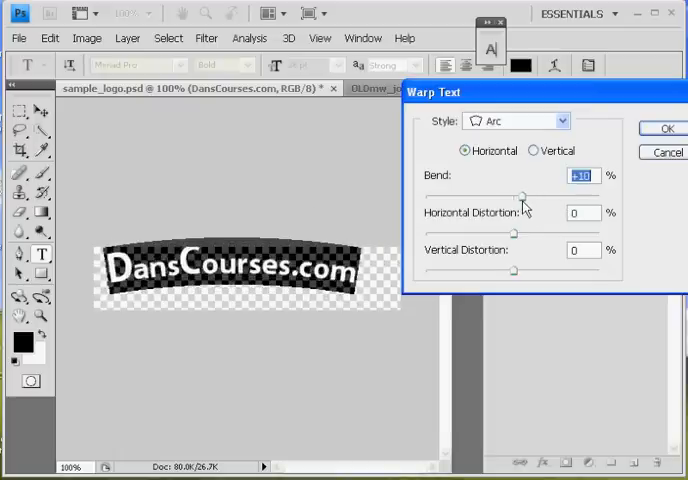
drag(515, 192, 530, 207)
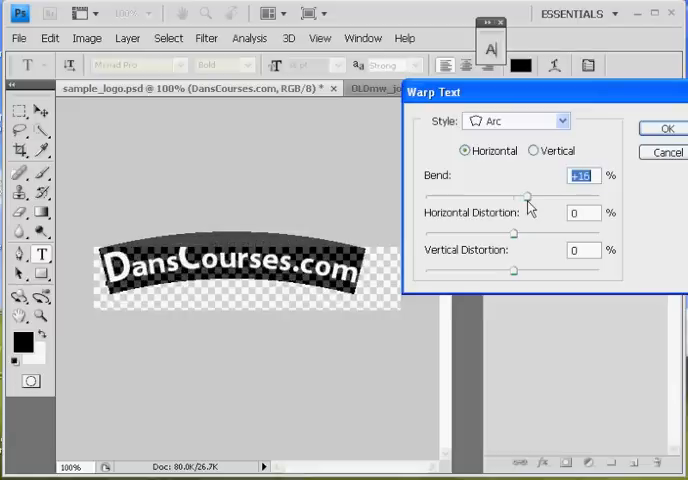
drag(520, 194, 505, 194)
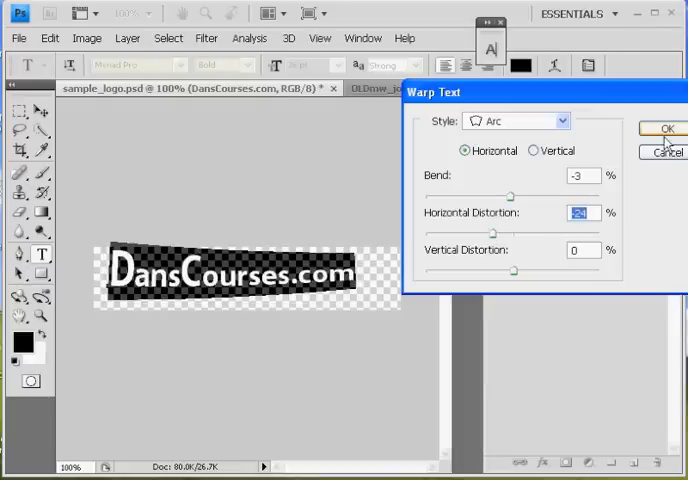
click(663, 128)
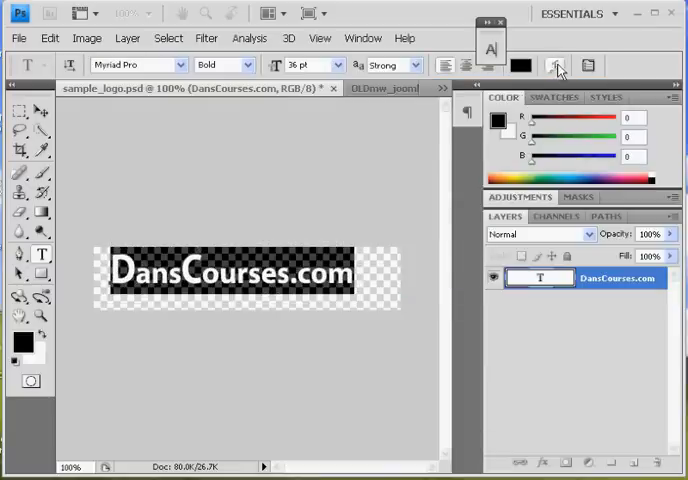
Step: Preview a Flag warp with adjusted bend and negative distortion, cancel it, and reopen Warp Text
click(555, 65)
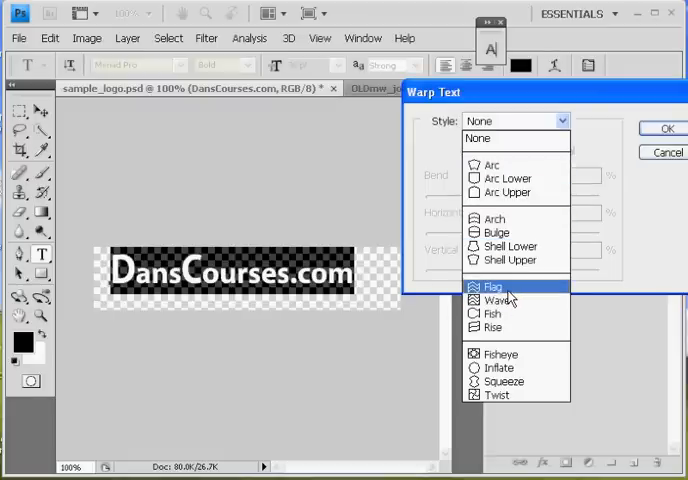
click(492, 286)
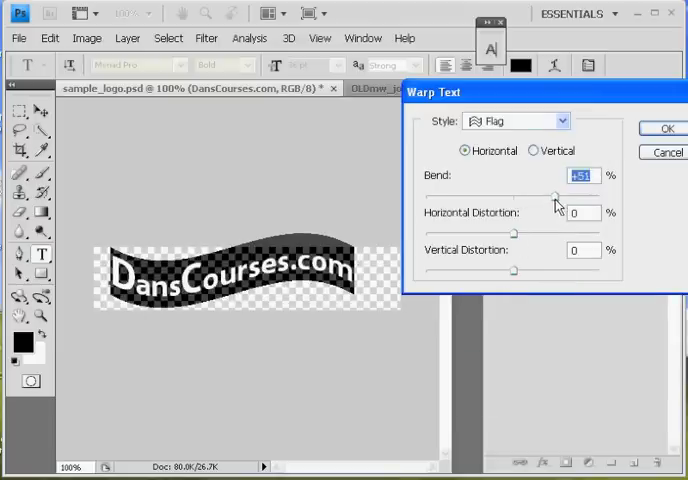
drag(555, 192, 538, 192)
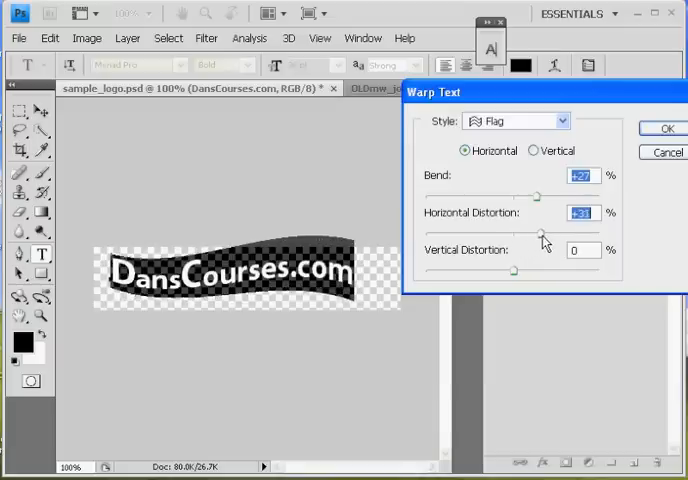
drag(542, 232, 567, 241)
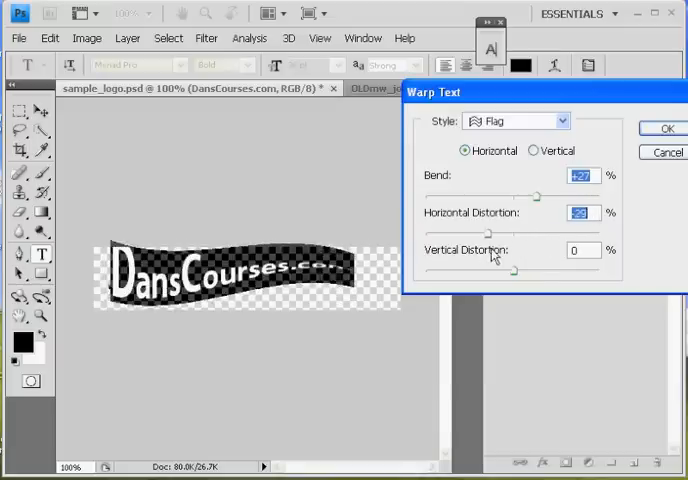
click(662, 128)
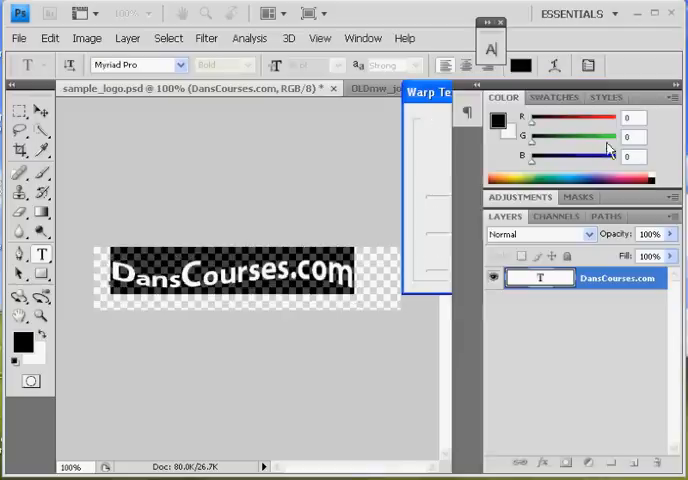
click(556, 65)
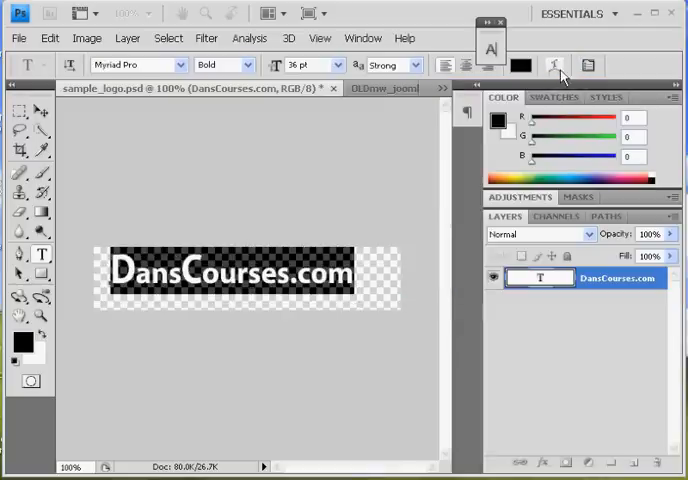
click(556, 65)
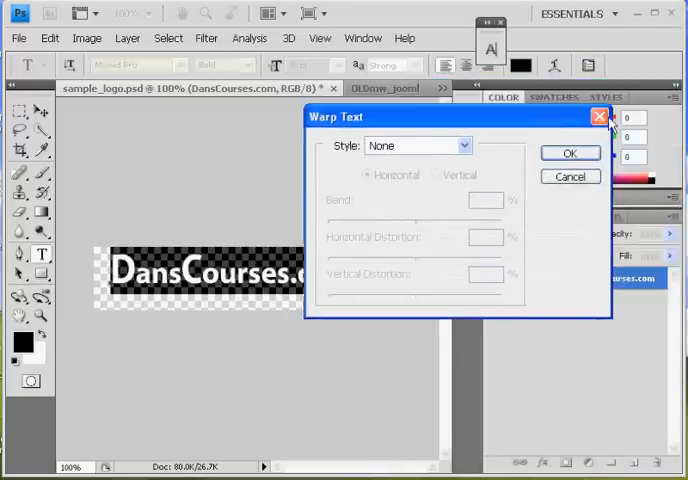
Step: Close Warp Text, then open the Outer Glow layer style and back out
click(600, 117)
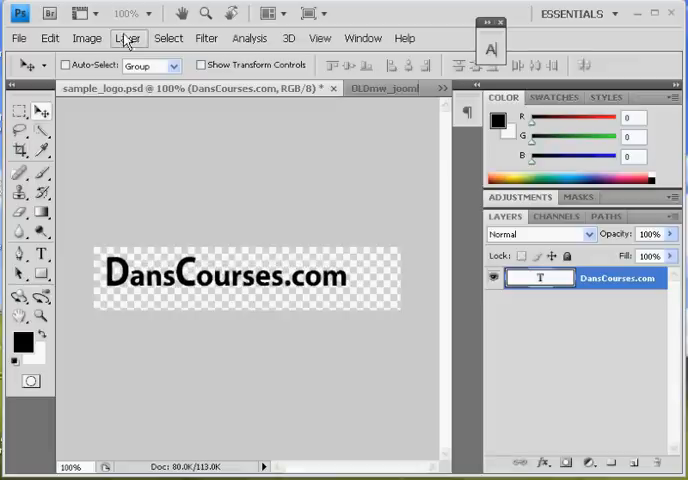
click(128, 38)
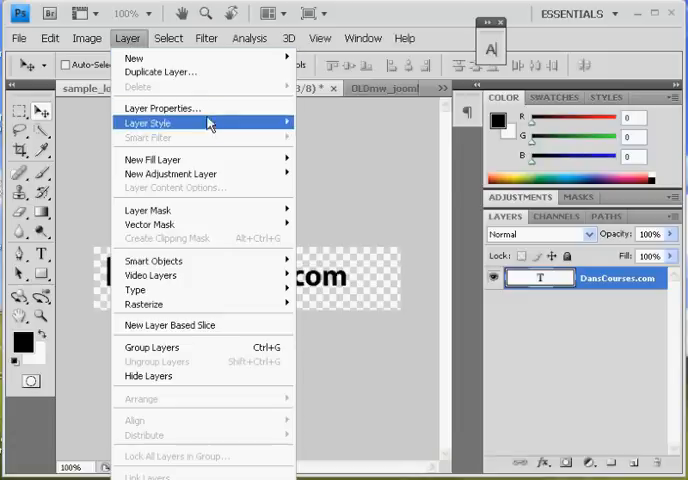
mouse_move(147, 122)
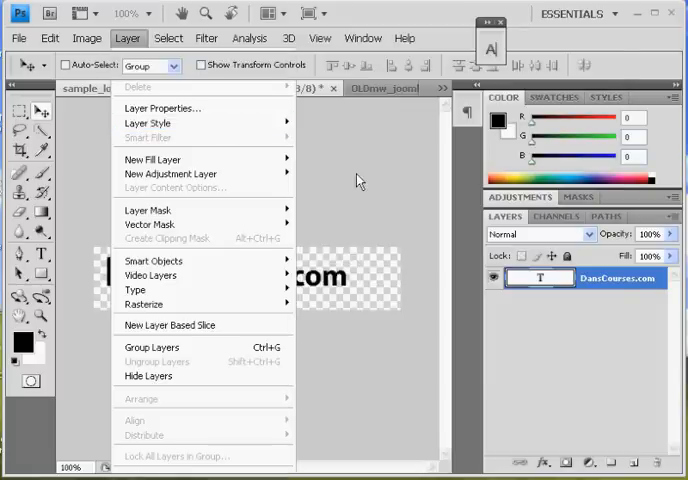
click(146, 122)
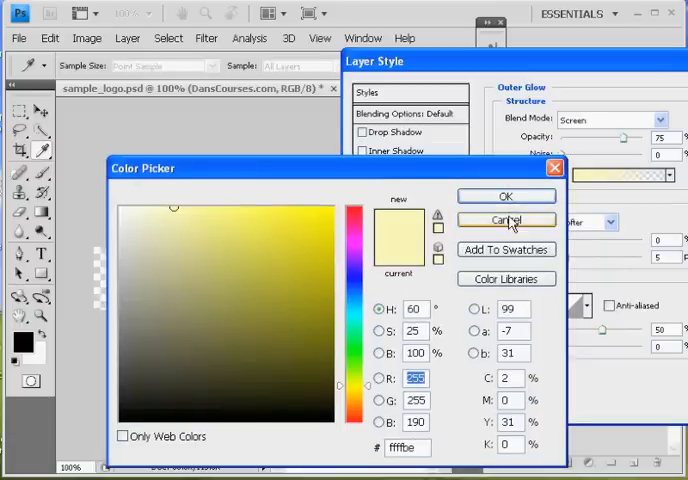
click(505, 219)
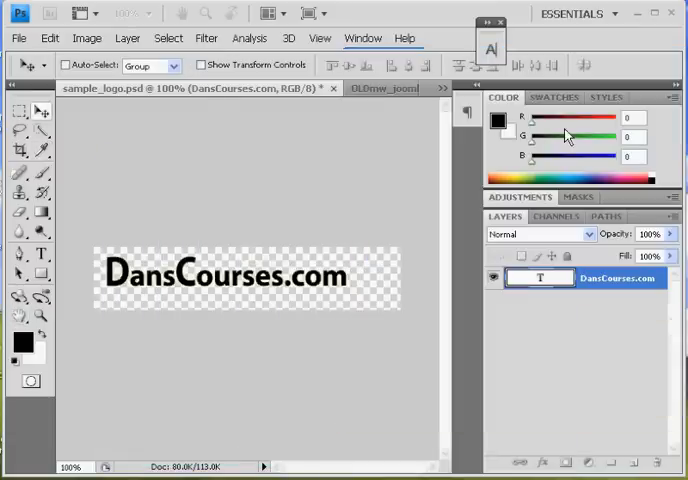
Step: Add an Outer Glow to the text layer with a rich orange glow colour
click(127, 38)
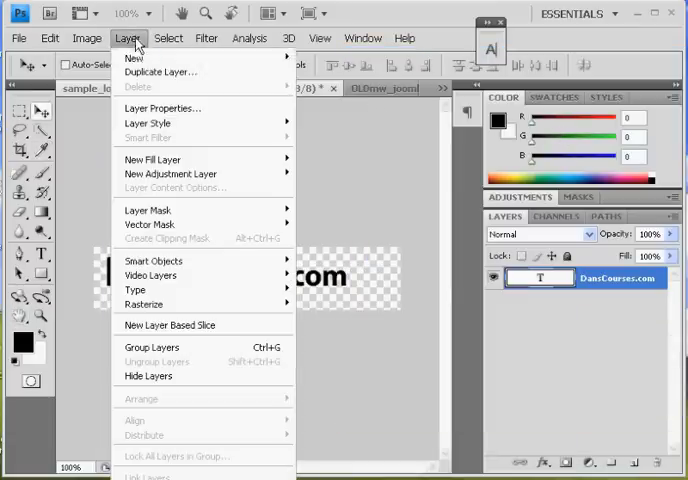
mouse_move(148, 123)
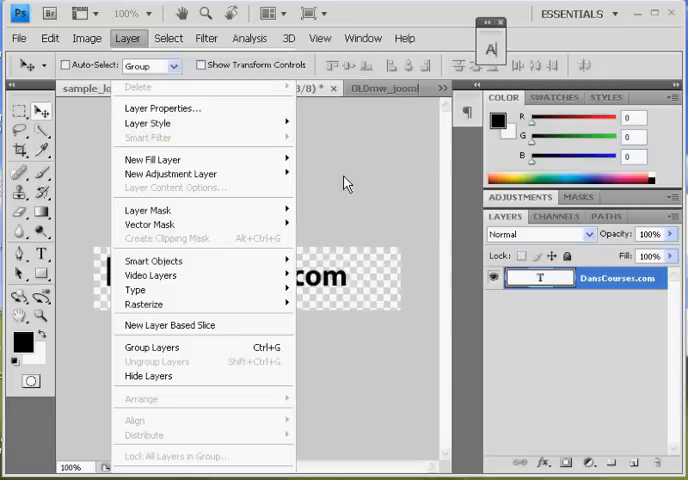
click(147, 122)
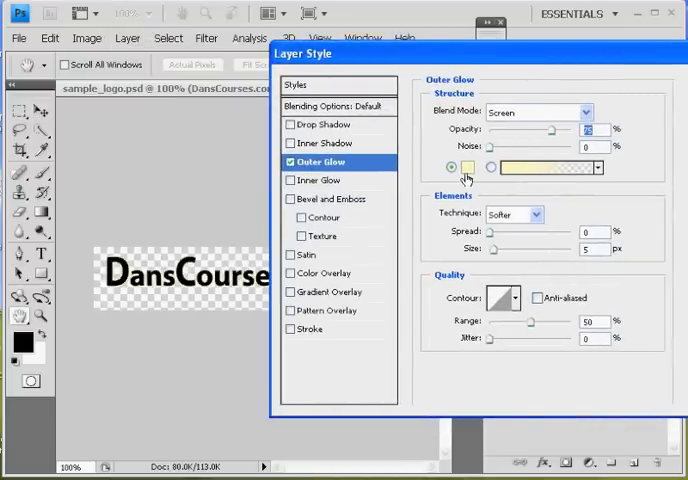
click(464, 167)
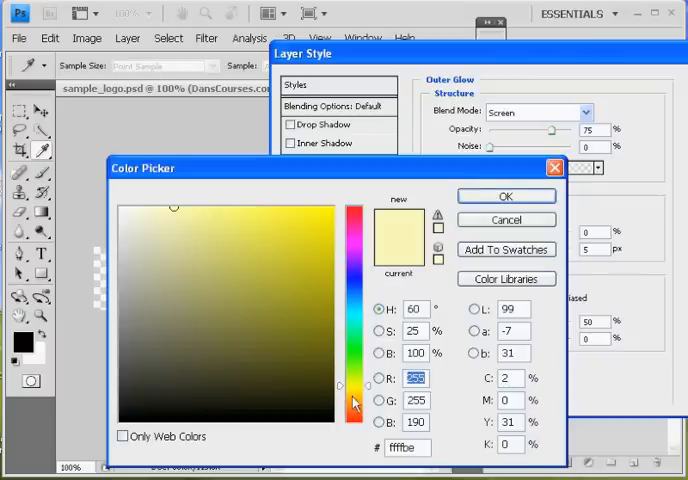
click(288, 210)
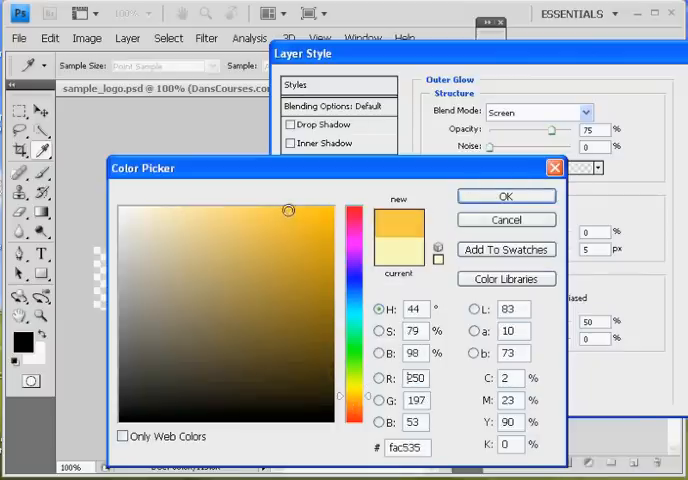
click(307, 219)
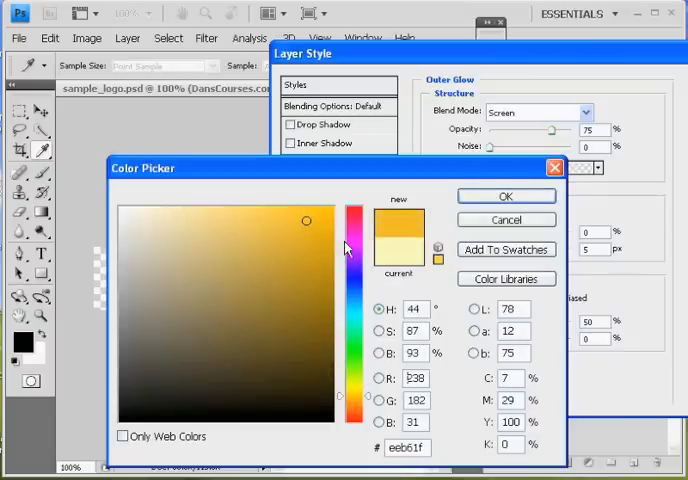
click(506, 195)
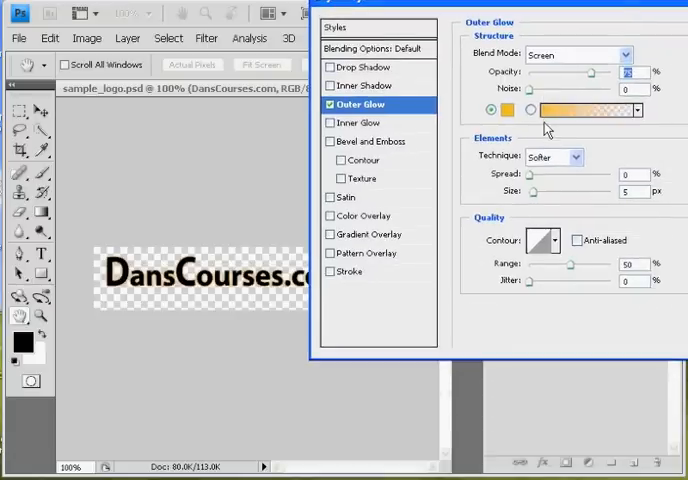
mouse_move(593, 82)
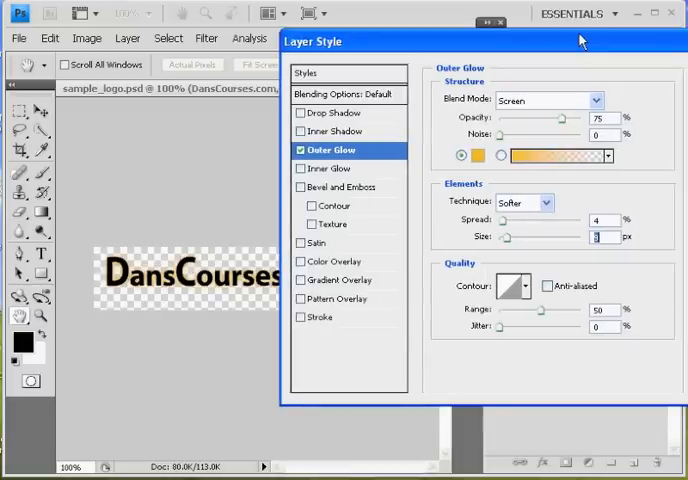
mouse_move(551, 277)
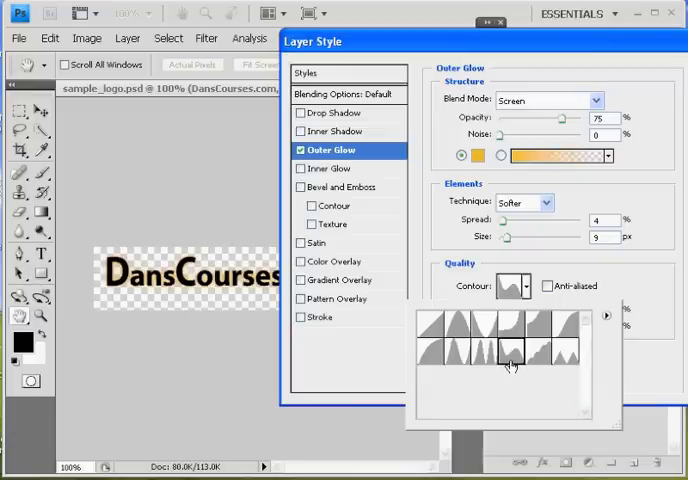
Step: Give the glow a wavy contour preset and accept it in the Contour Editor
click(508, 355)
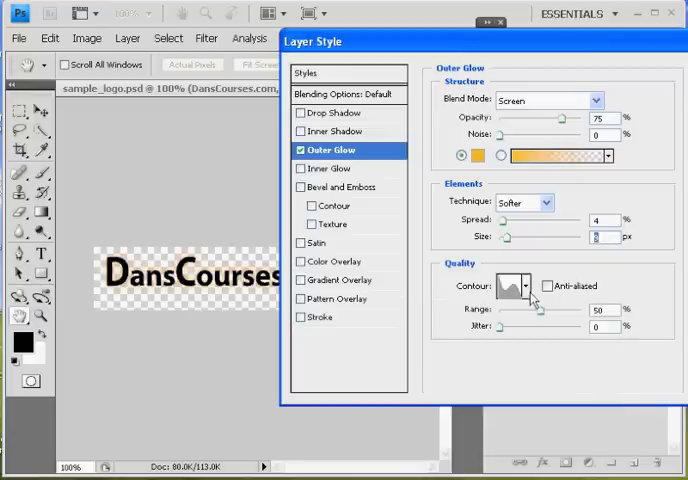
click(513, 286)
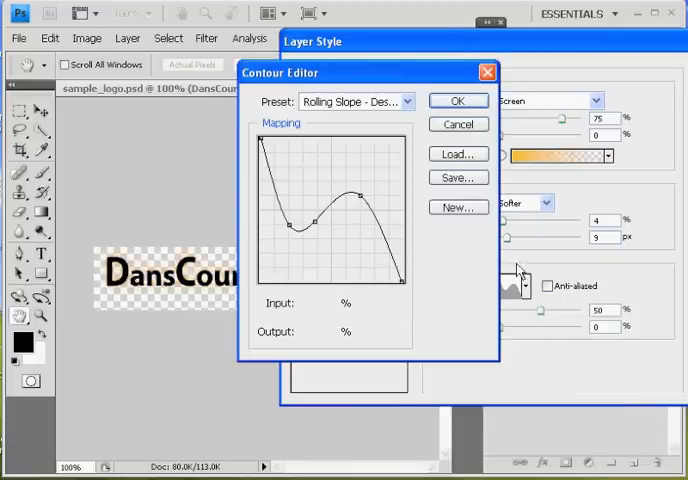
click(457, 100)
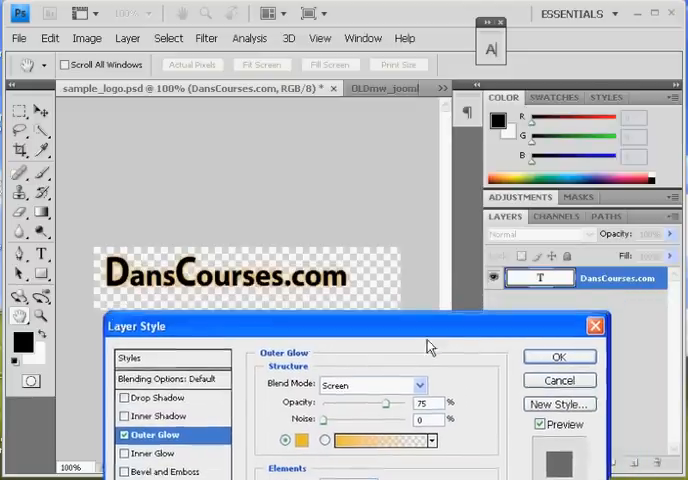
Step: Apply the outer glow, view OLDmw_joomla_logo, then return to sample_logo.psd
click(559, 357)
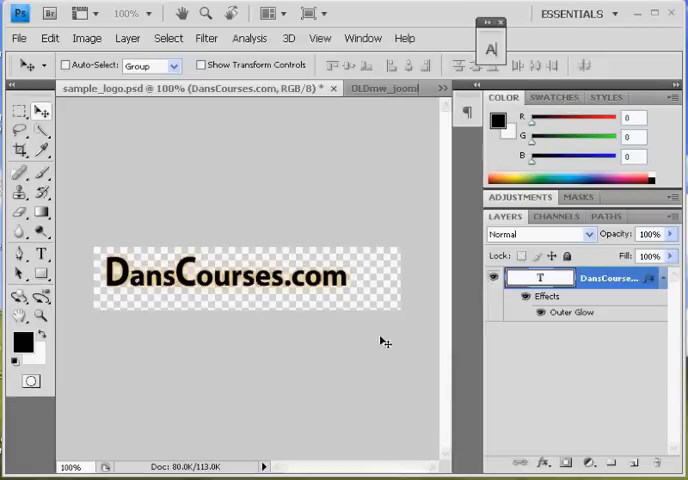
mouse_move(218, 100)
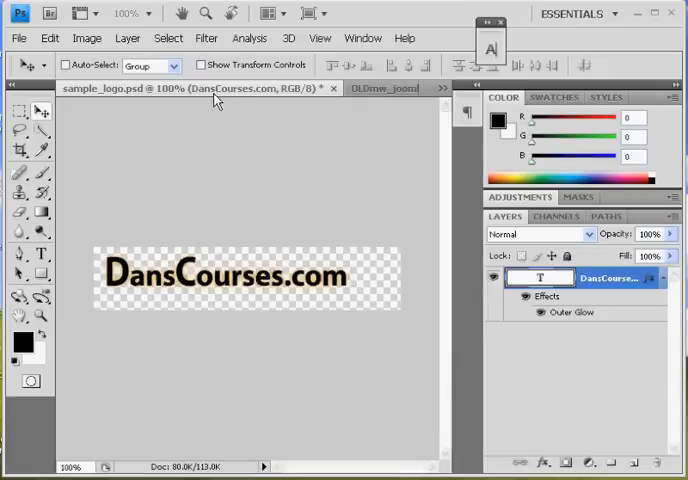
click(388, 88)
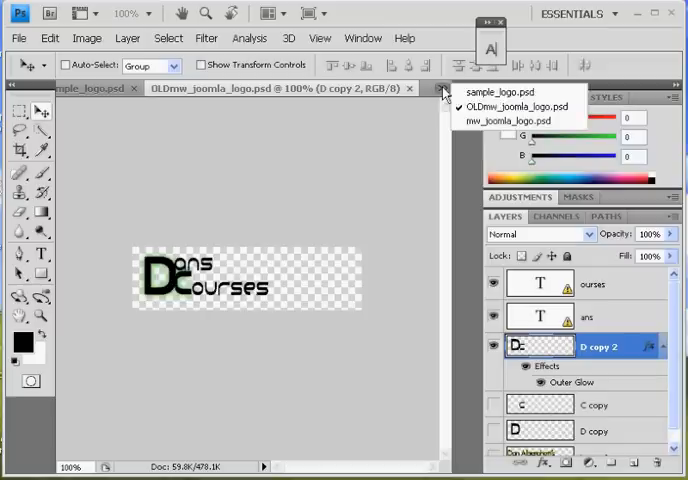
click(510, 121)
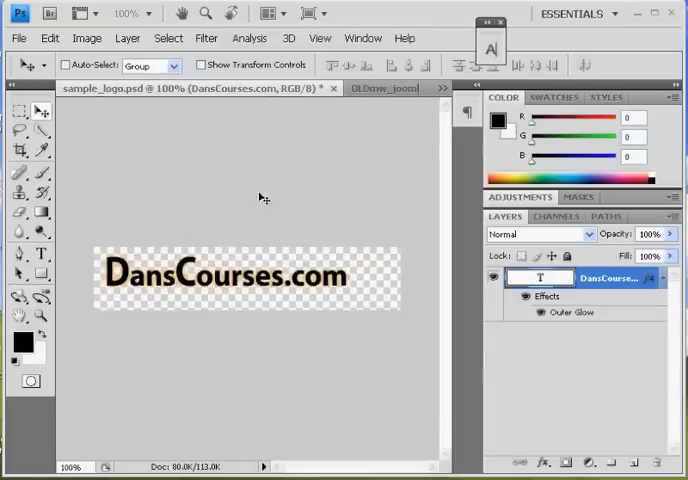
Step: Compare the two router photos in File > Open and open router.jpg
click(18, 38)
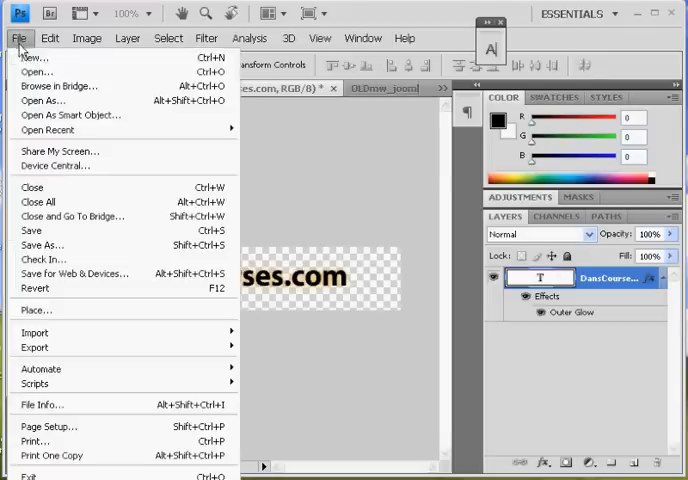
click(36, 71)
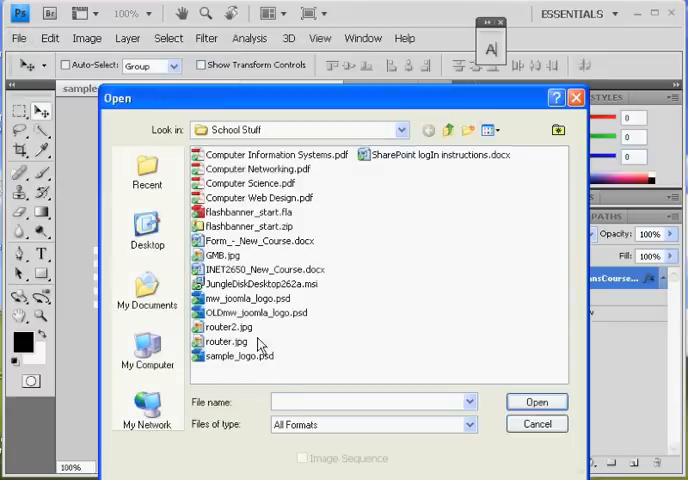
click(229, 341)
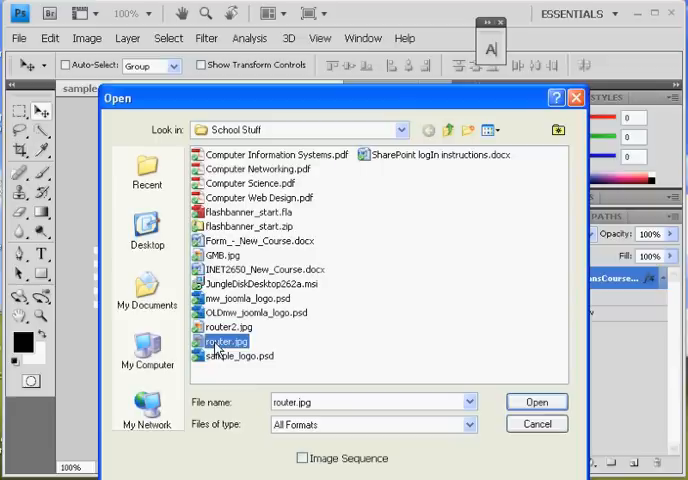
click(227, 327)
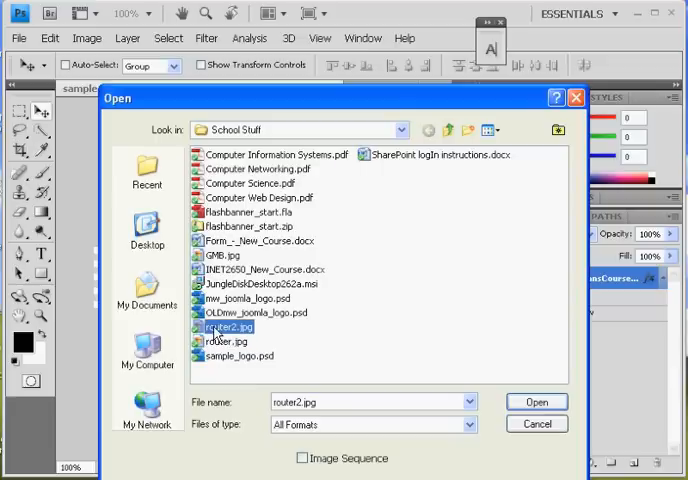
click(225, 341)
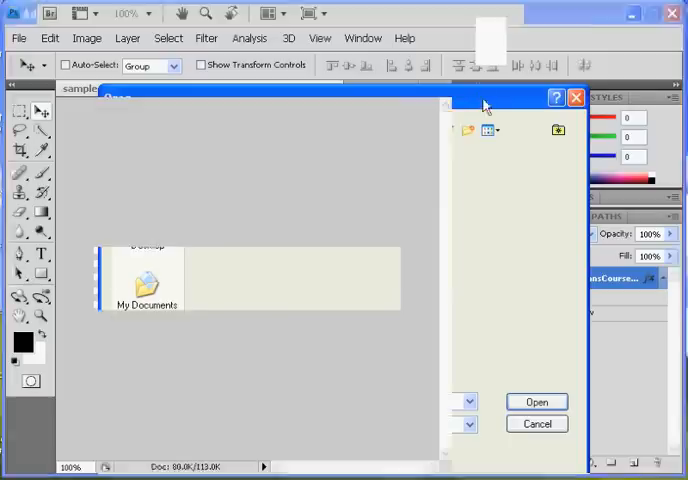
click(537, 401)
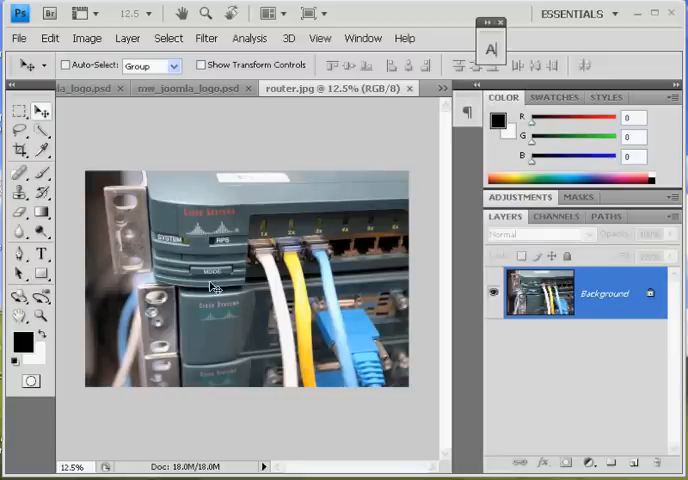
mouse_move(347, 105)
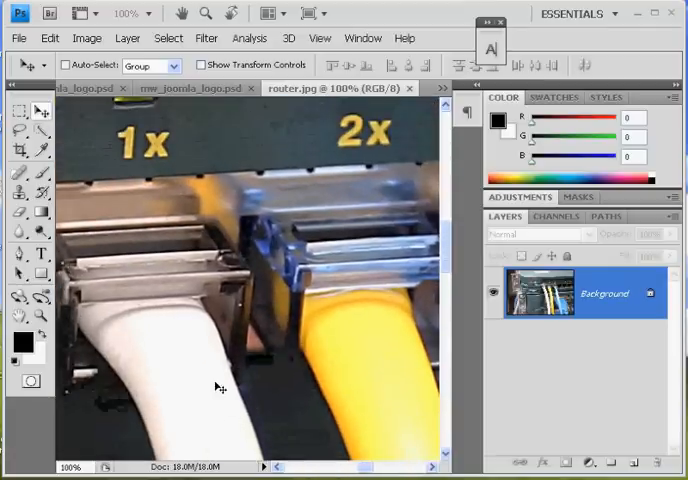
Step: Resize router.jpg in Image Size to 500×334 pixels at 90 resolution, then recenter it
click(87, 38)
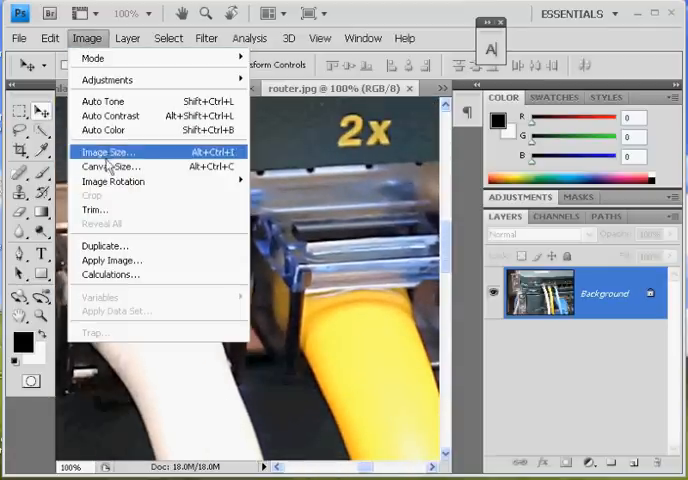
click(110, 151)
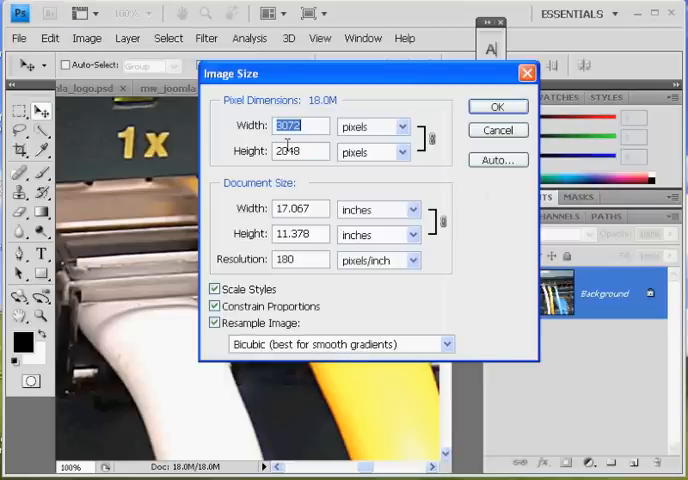
click(300, 260)
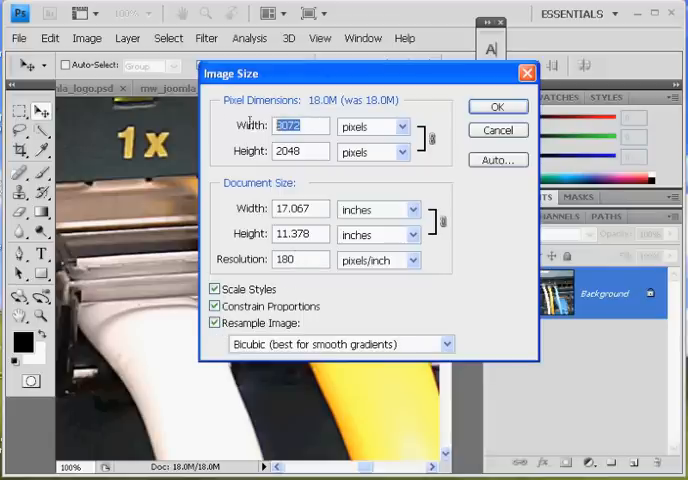
text(1000)
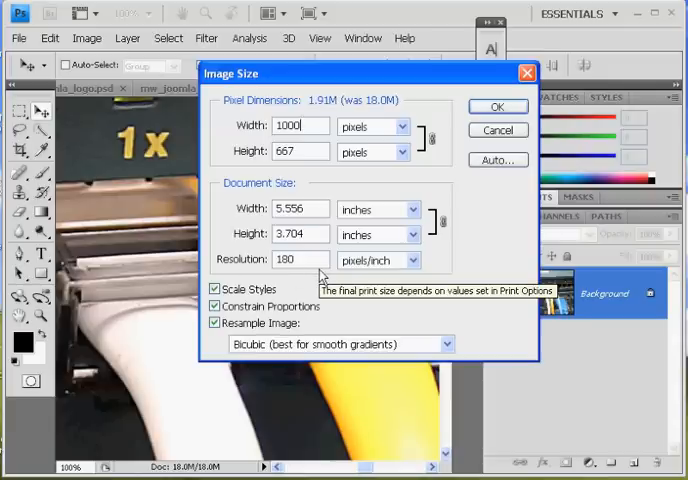
click(497, 107)
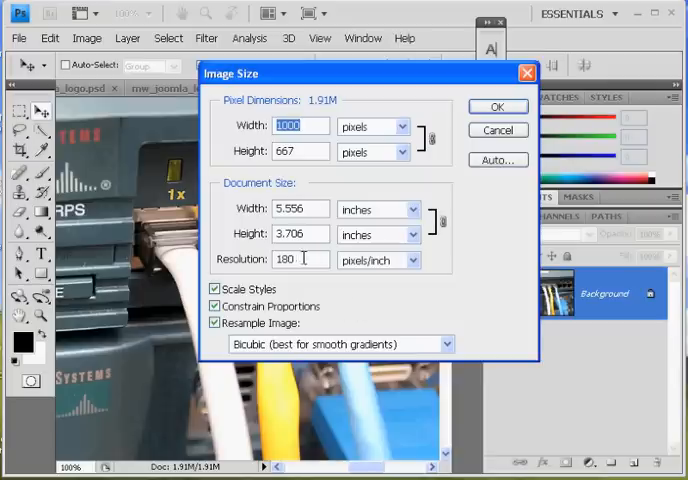
text(90)
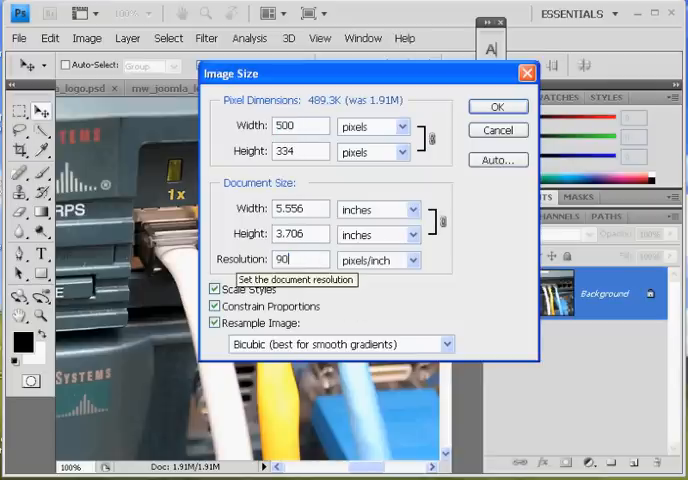
click(497, 107)
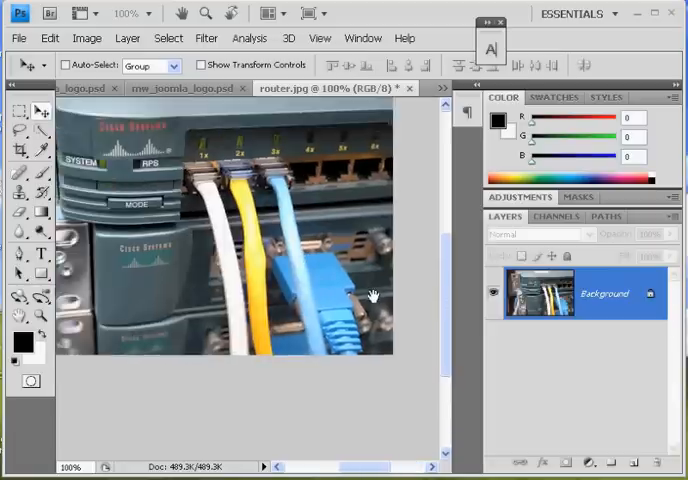
drag(372, 295, 340, 380)
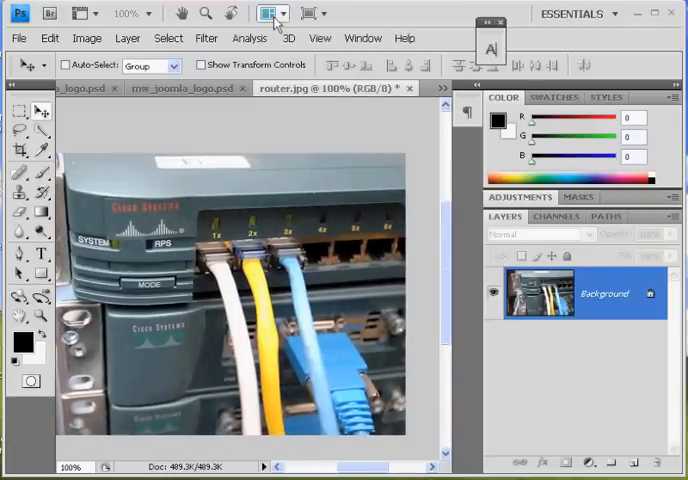
Step: Float all open documents in separate windows via Window > Arrange
click(266, 13)
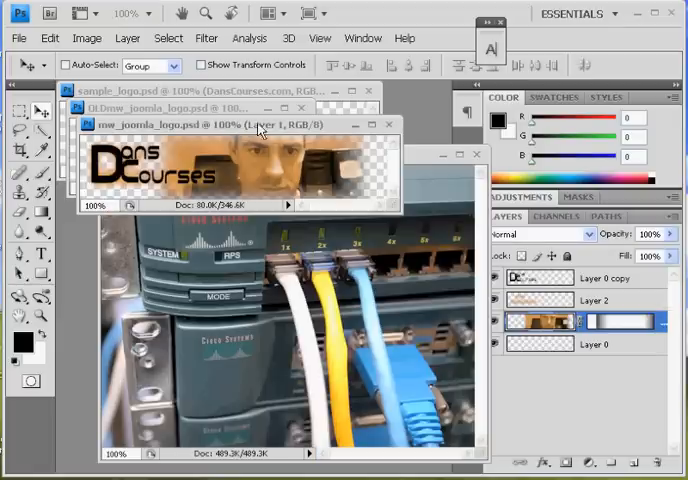
mouse_move(357, 130)
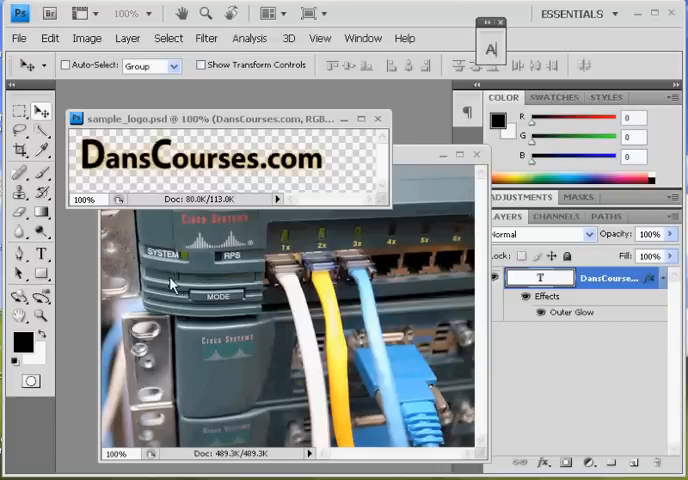
mouse_move(238, 408)
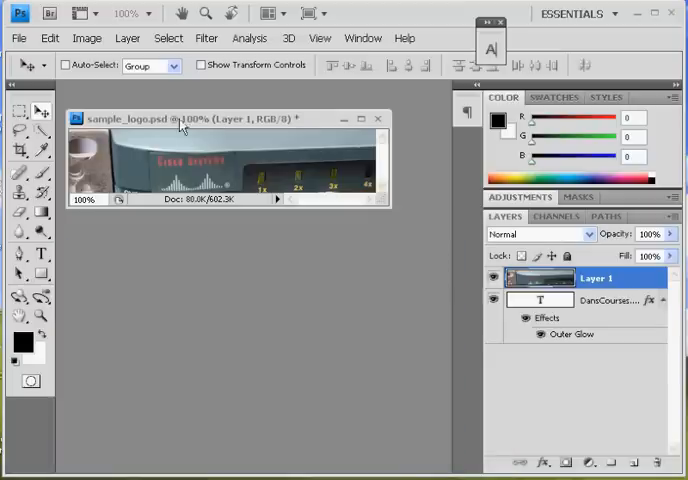
Step: Move the logo window lower and select the router photo layer to reposition
drag(180, 118, 215, 174)
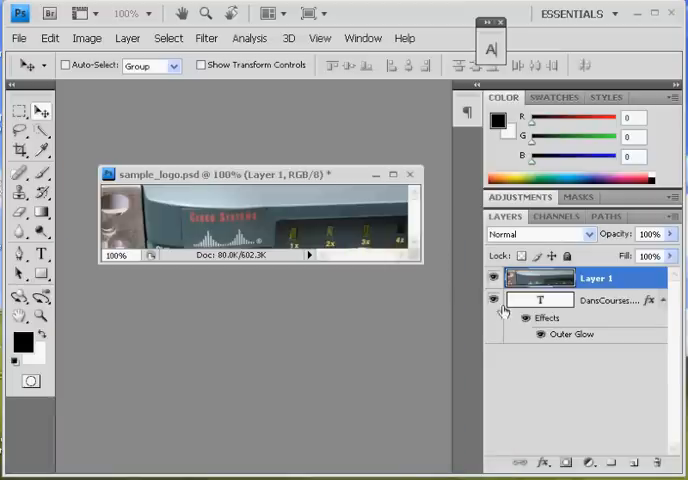
mouse_move(643, 312)
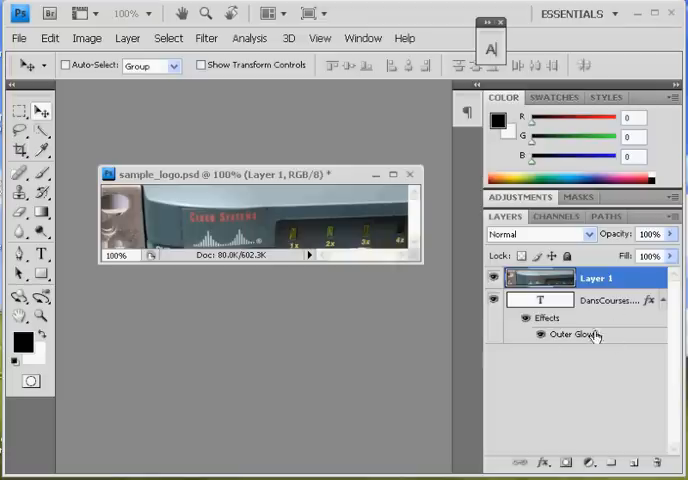
click(663, 301)
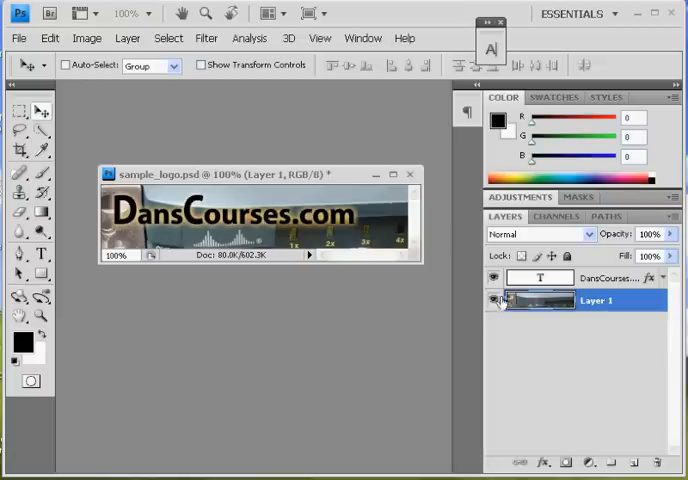
click(492, 300)
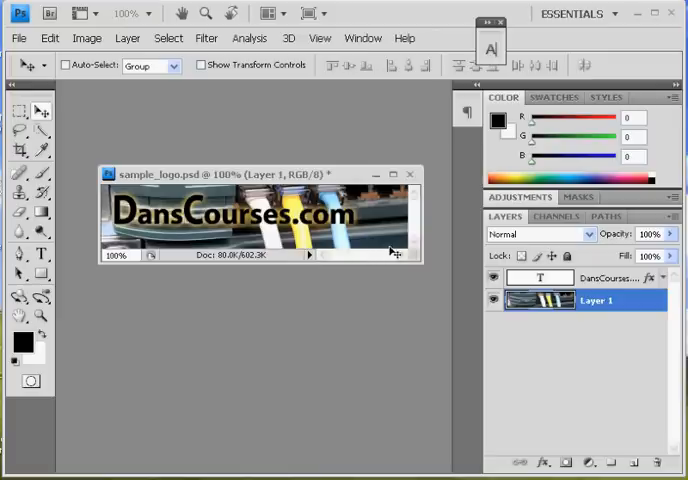
mouse_move(388, 245)
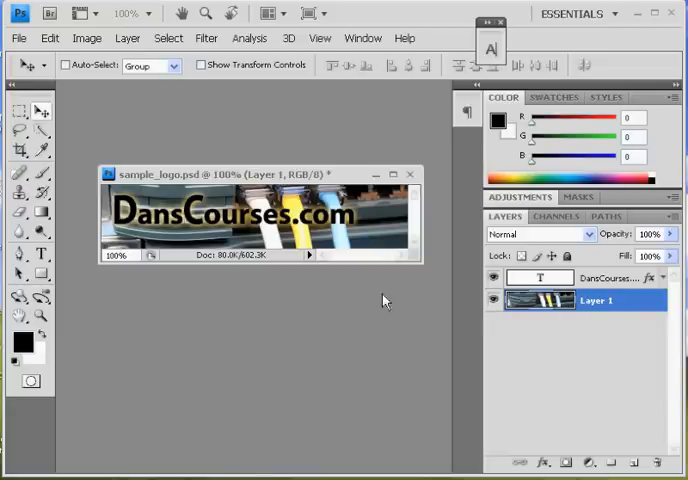
mouse_move(75, 207)
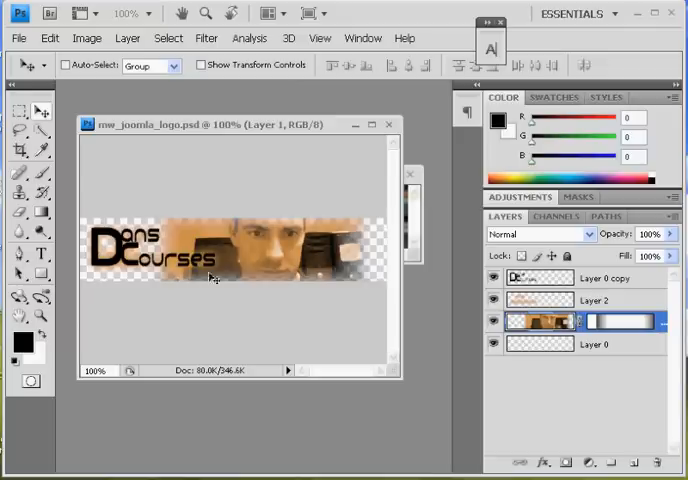
mouse_move(210, 272)
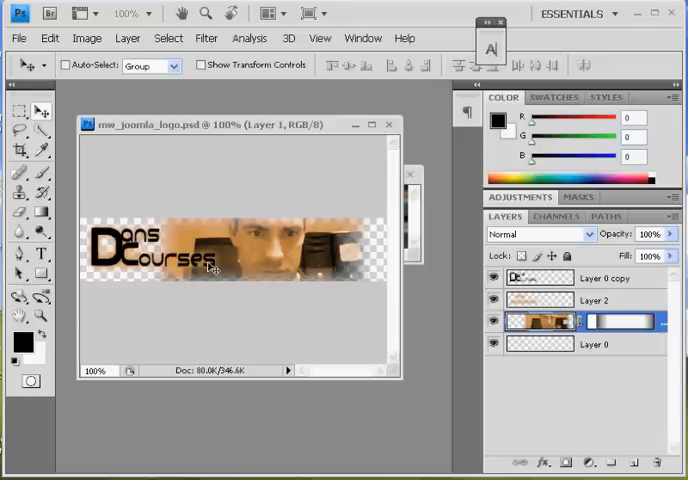
mouse_move(211, 201)
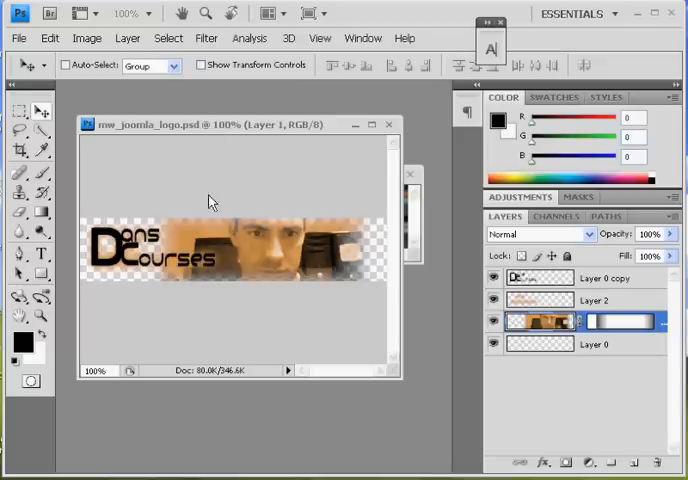
mouse_move(240, 258)
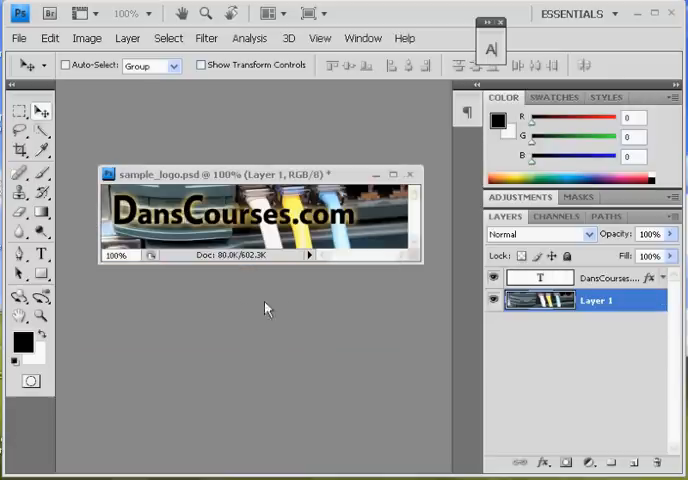
mouse_move(290, 310)
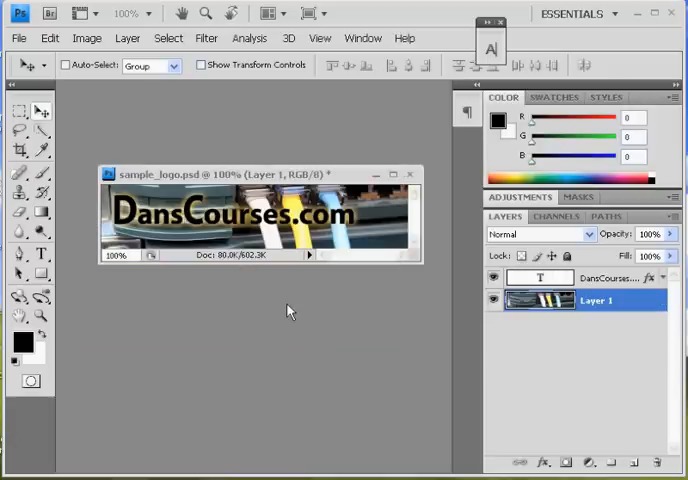